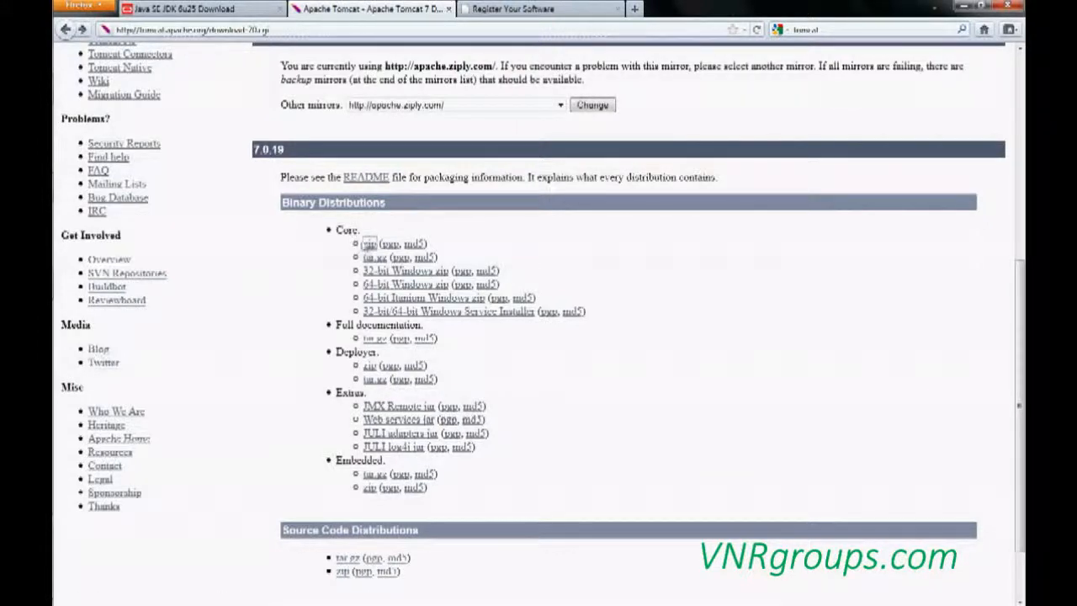
mouse_move(369, 242)
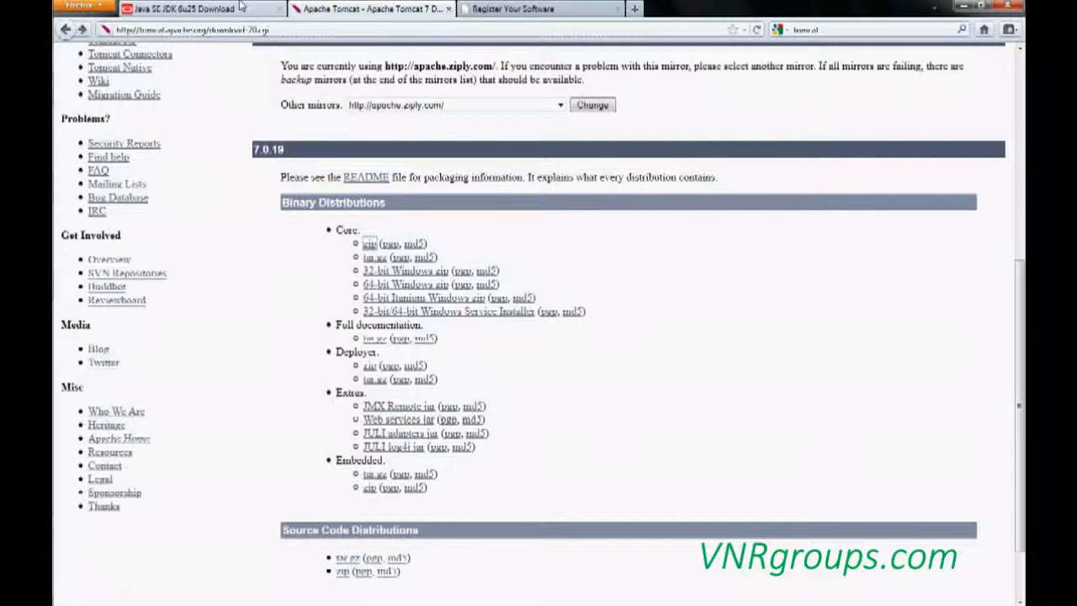
- Switch Firefox to the Java SE JDK 6u25 download page
left_click(181, 8)
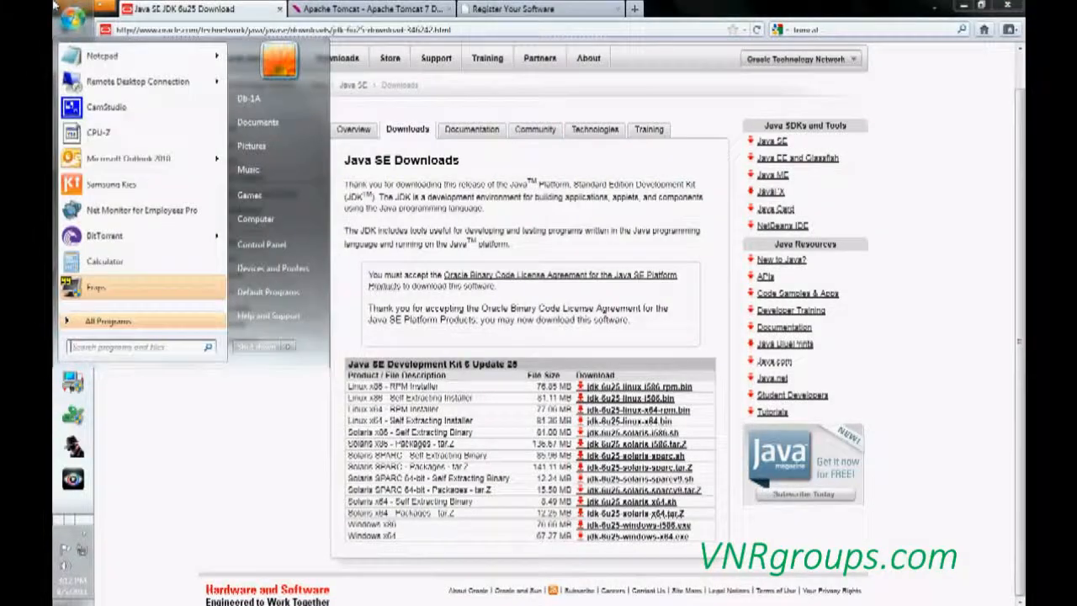
- Bring up the Computer entry's options from the Start menu
right_click(256, 219)
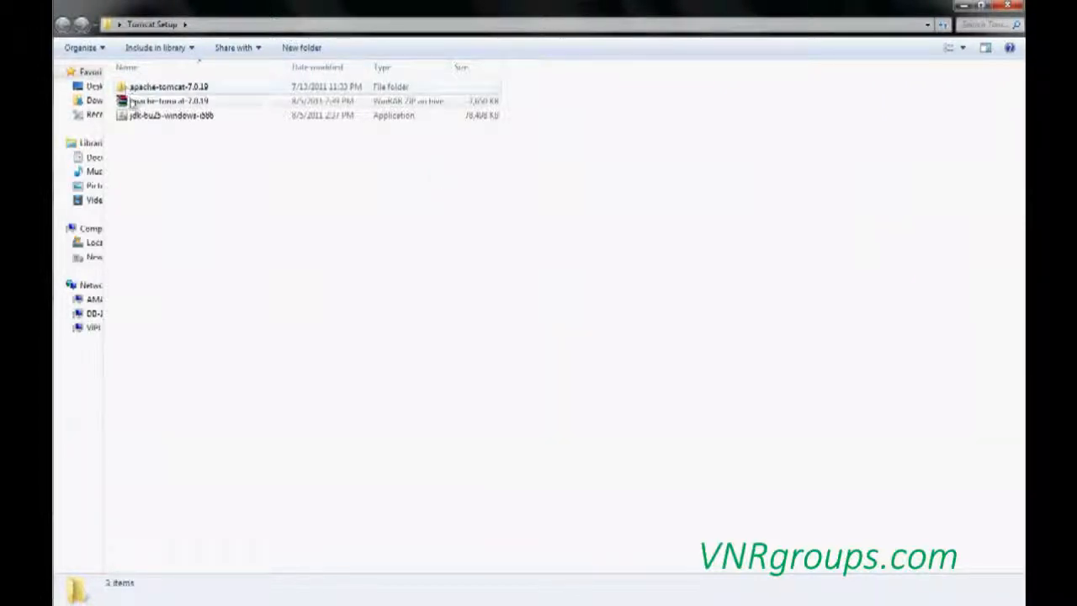
mouse_move(165, 101)
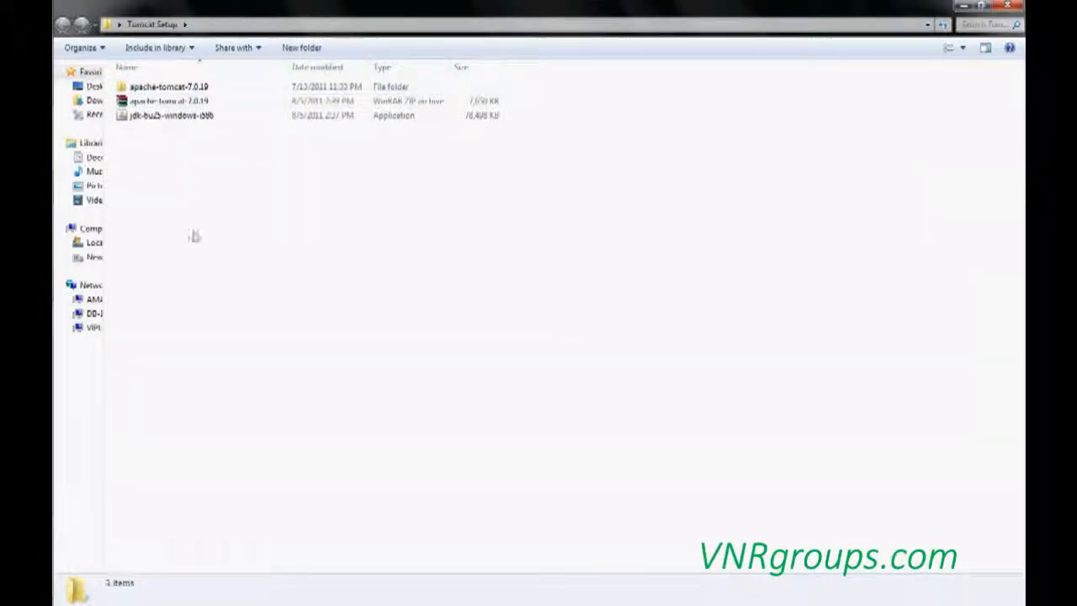
mouse_move(169, 121)
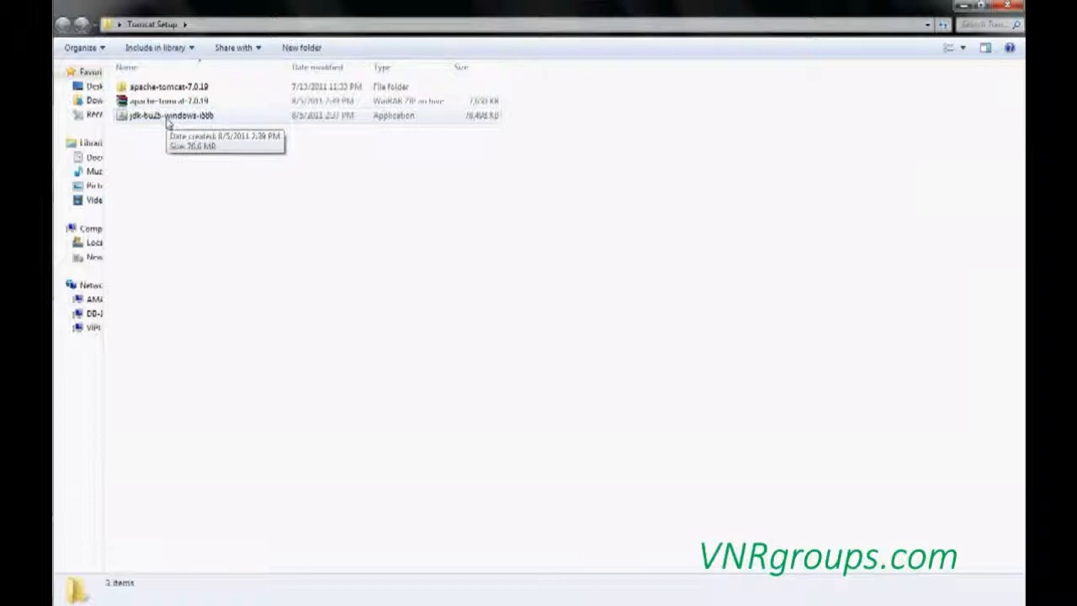
mouse_move(318, 244)
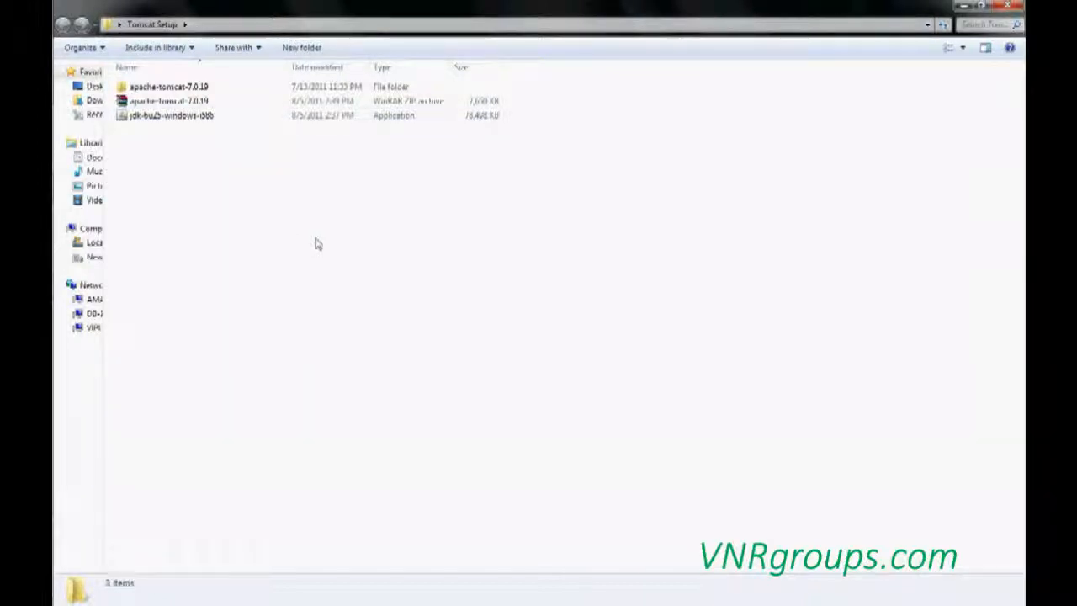
- Go to the Computer view listing Local Disk (C:)
left_click(71, 17)
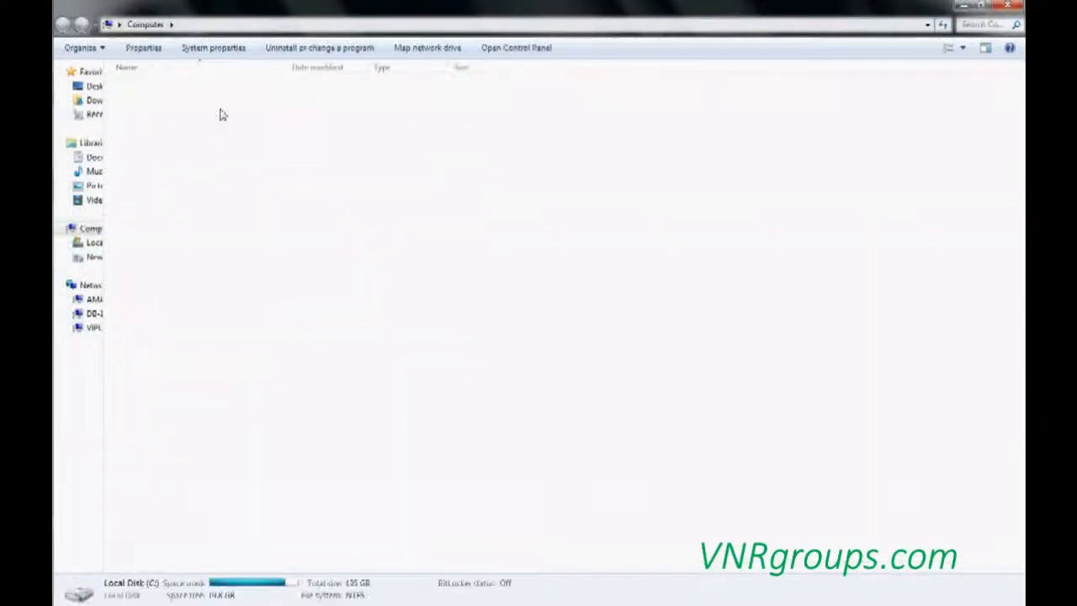
- Browse into C:\Program Files toward the Java folder, dismissing the color scheme notice
double_click(94, 242)
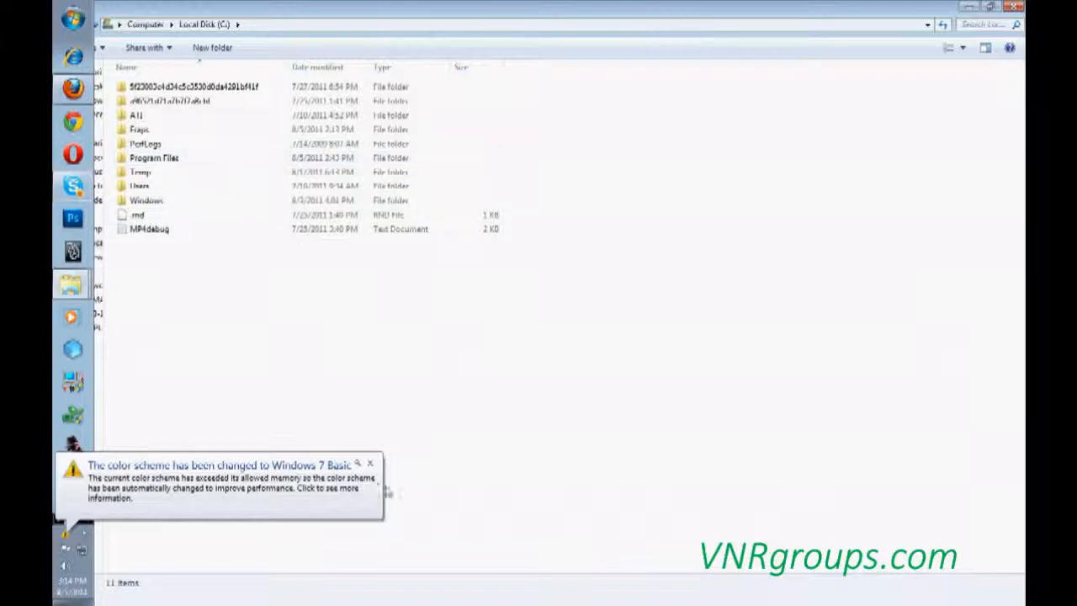
left_click(370, 463)
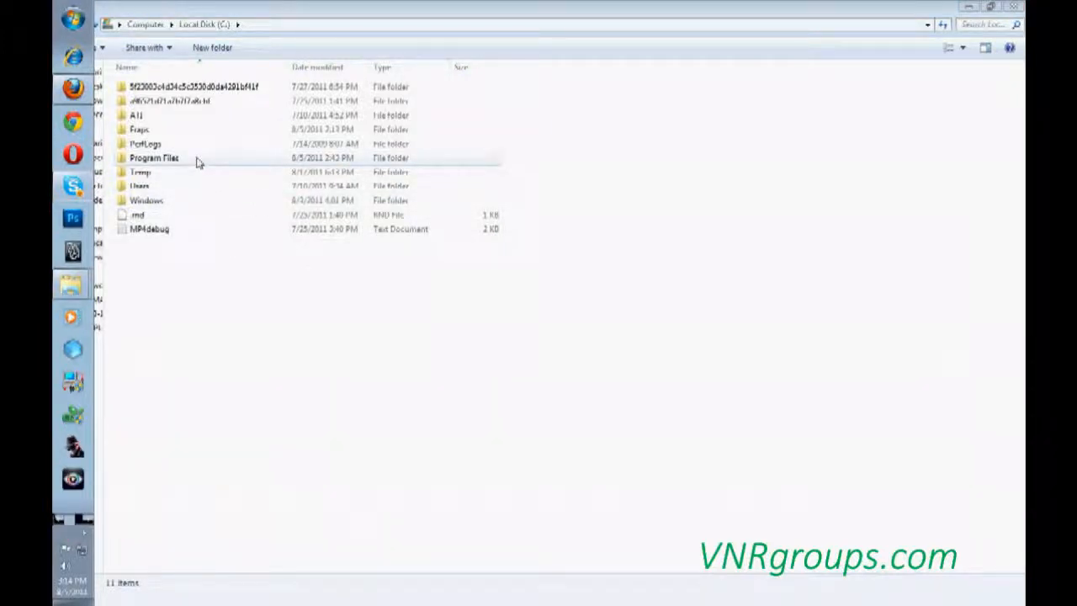
double_click(155, 159)
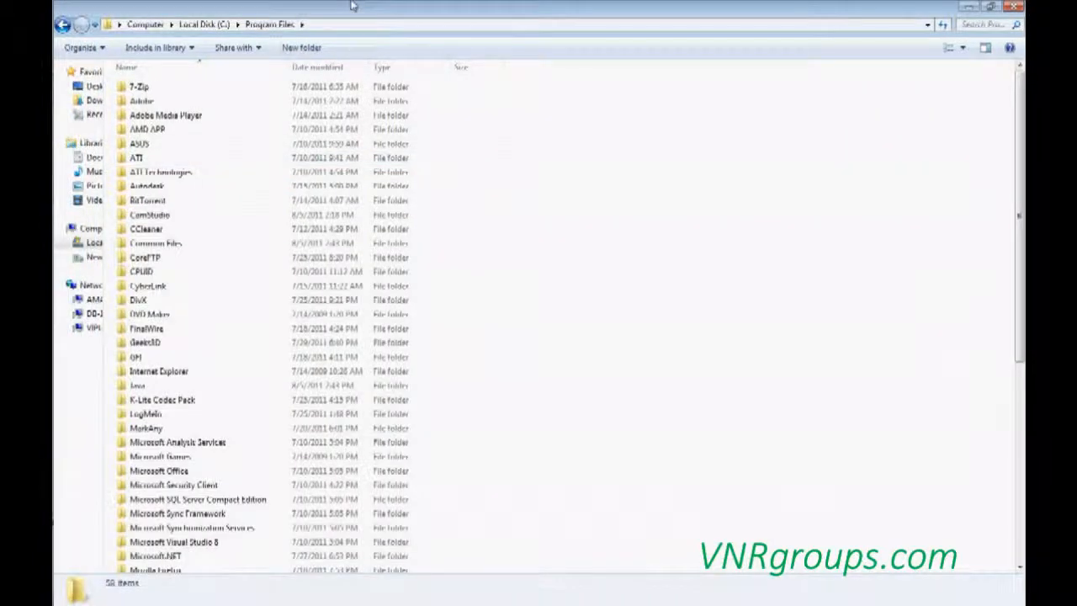
scroll("down", 3)
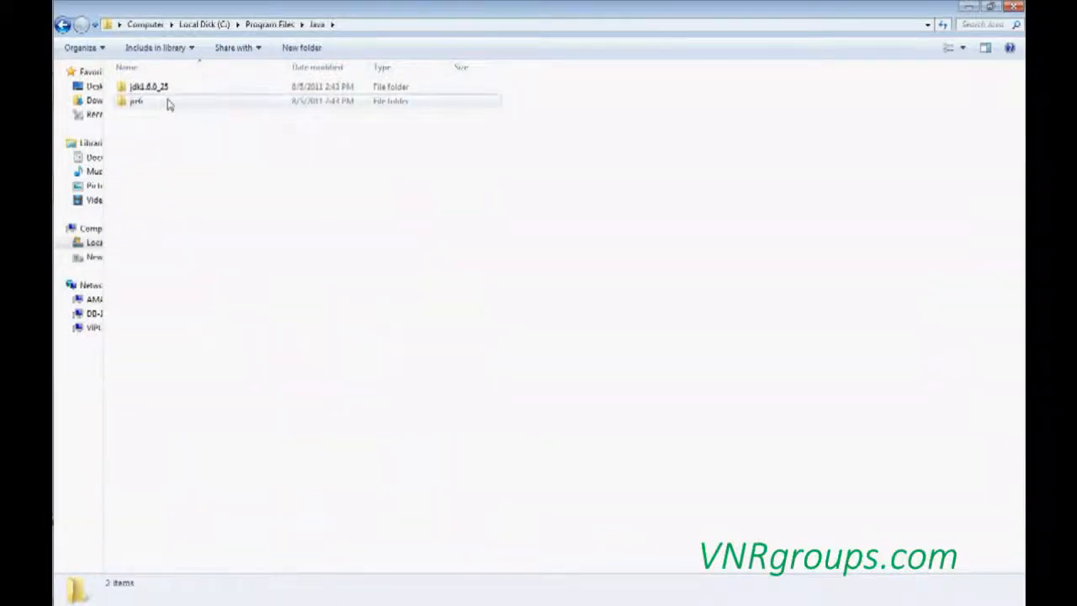
mouse_move(185, 131)
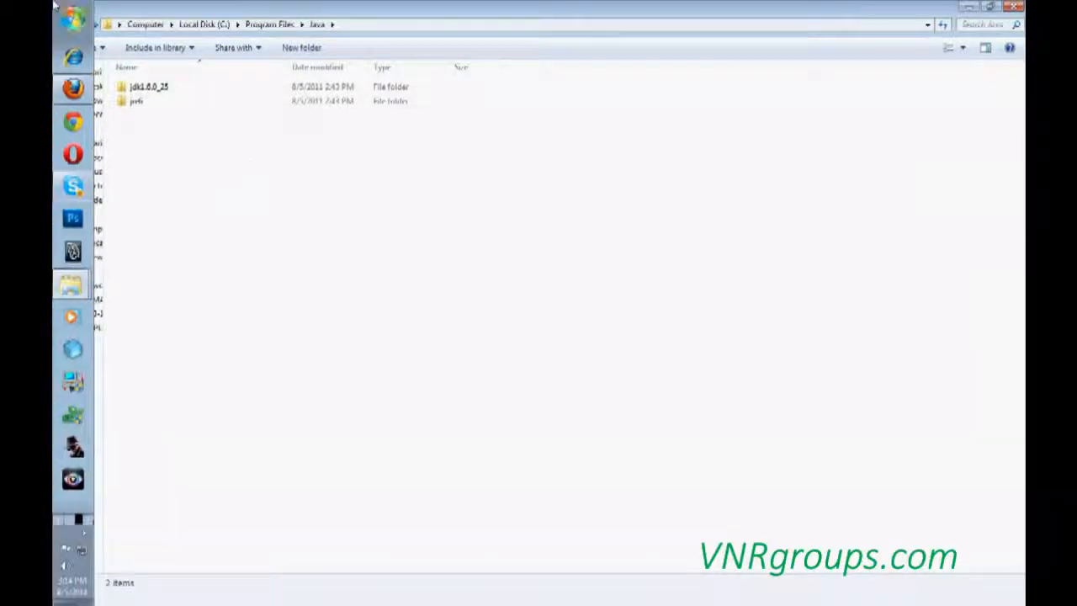
- Reach Environment Variables through Computer Properties and Advanced system settings
left_click(72, 19)
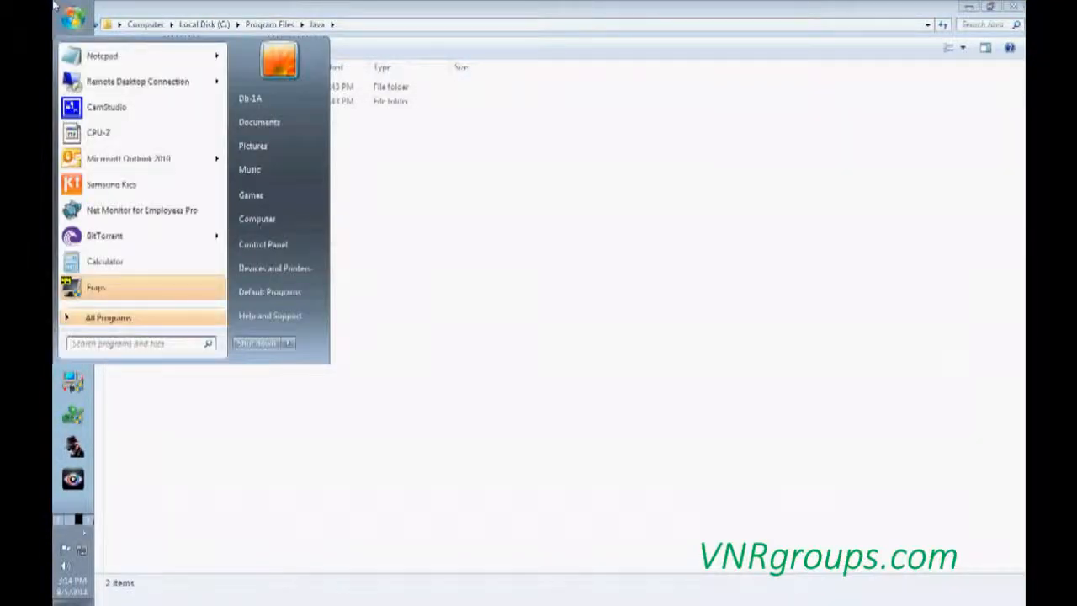
right_click(256, 219)
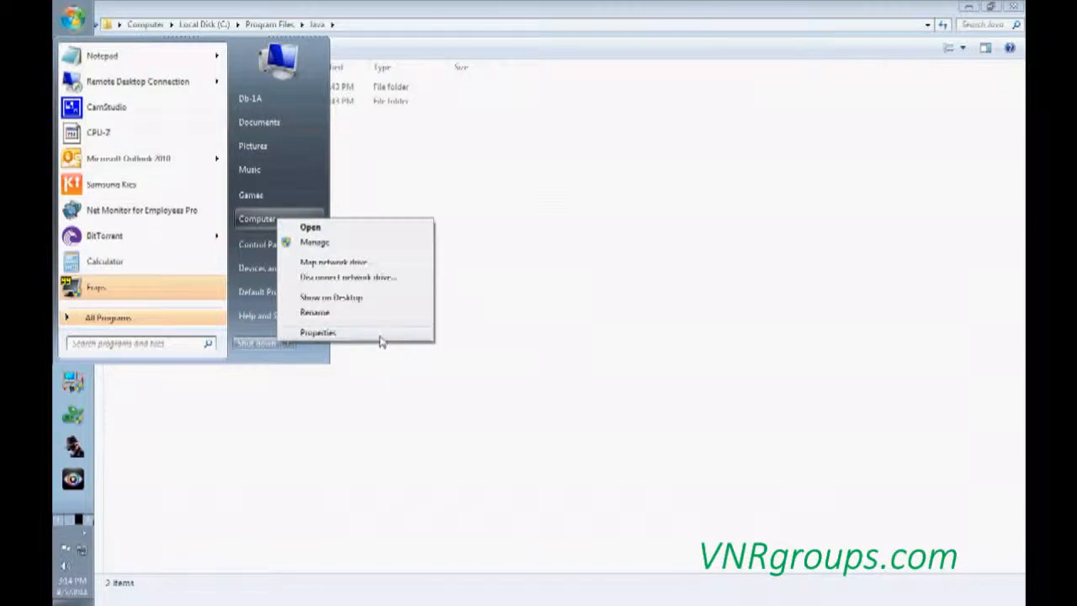
left_click(318, 331)
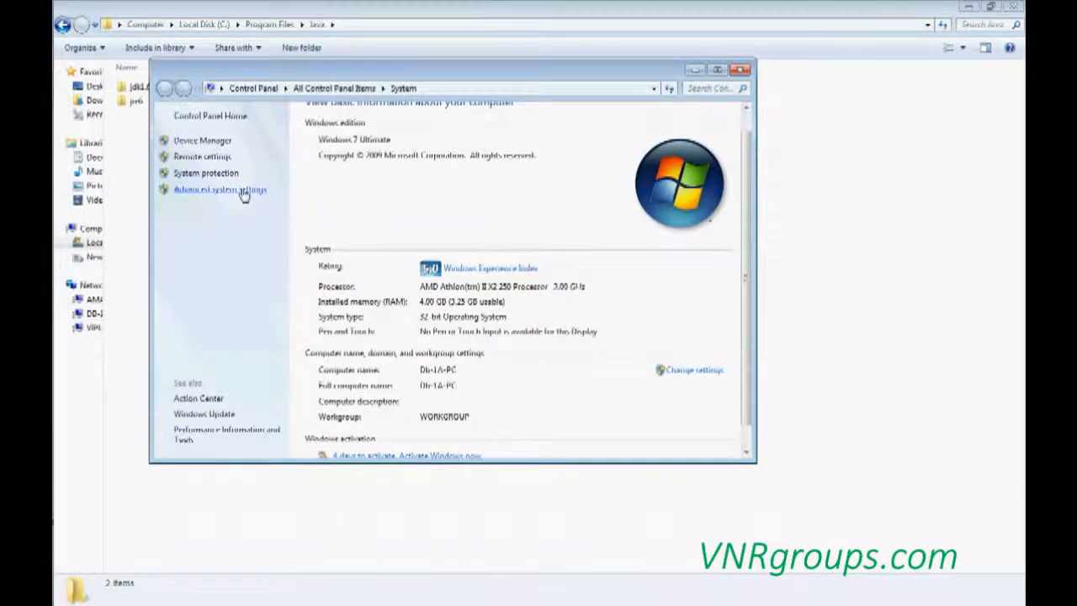
left_click(219, 188)
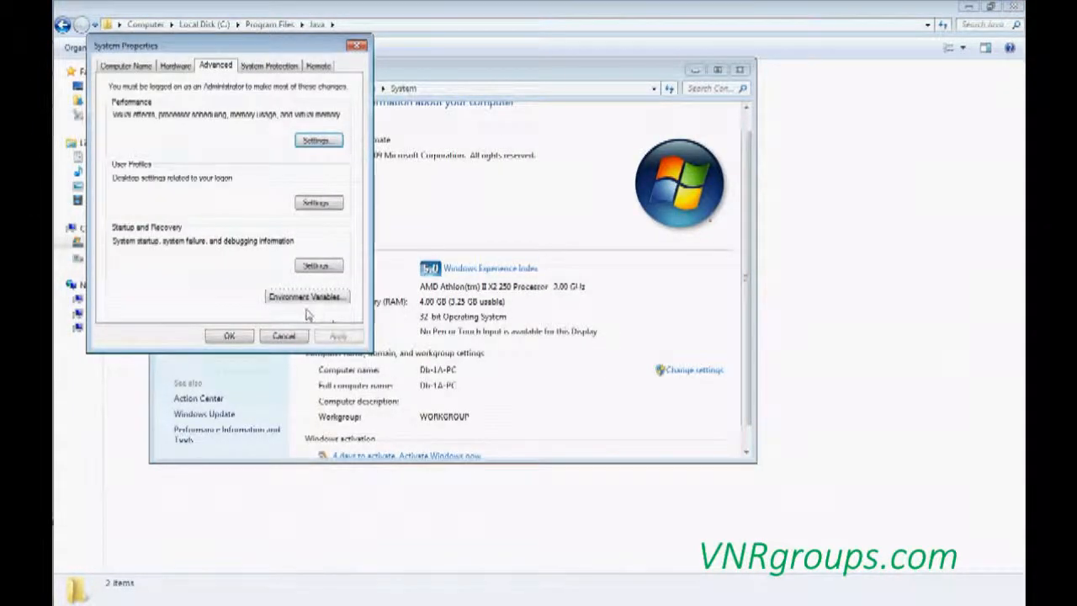
left_click(306, 297)
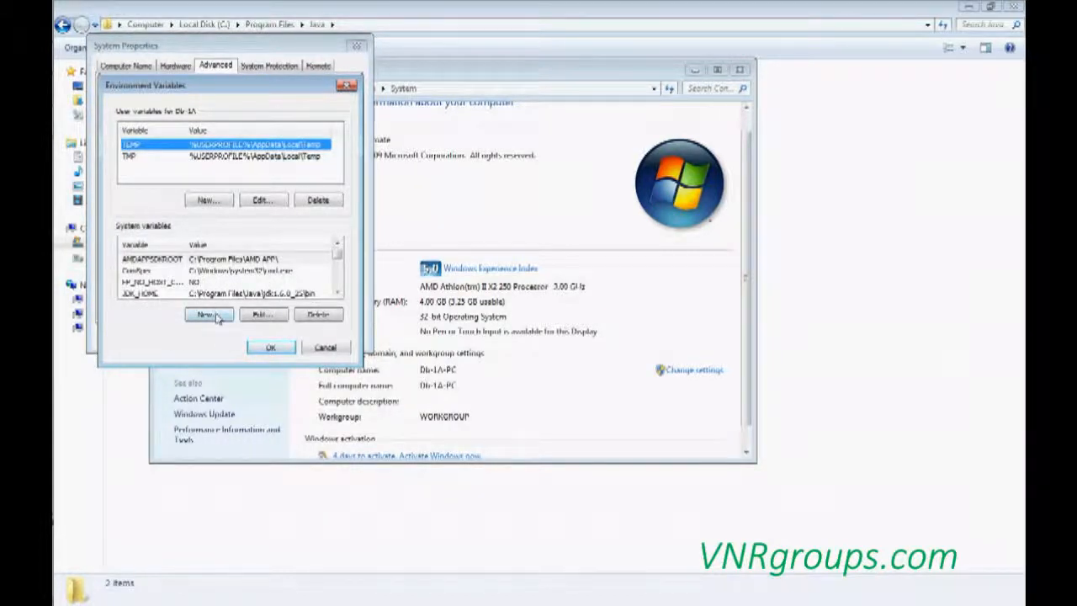
- Create system variable JAVA_HOME with value C:\Program Files\Java\jdk1.6.0_25\bin
left_click(207, 315)
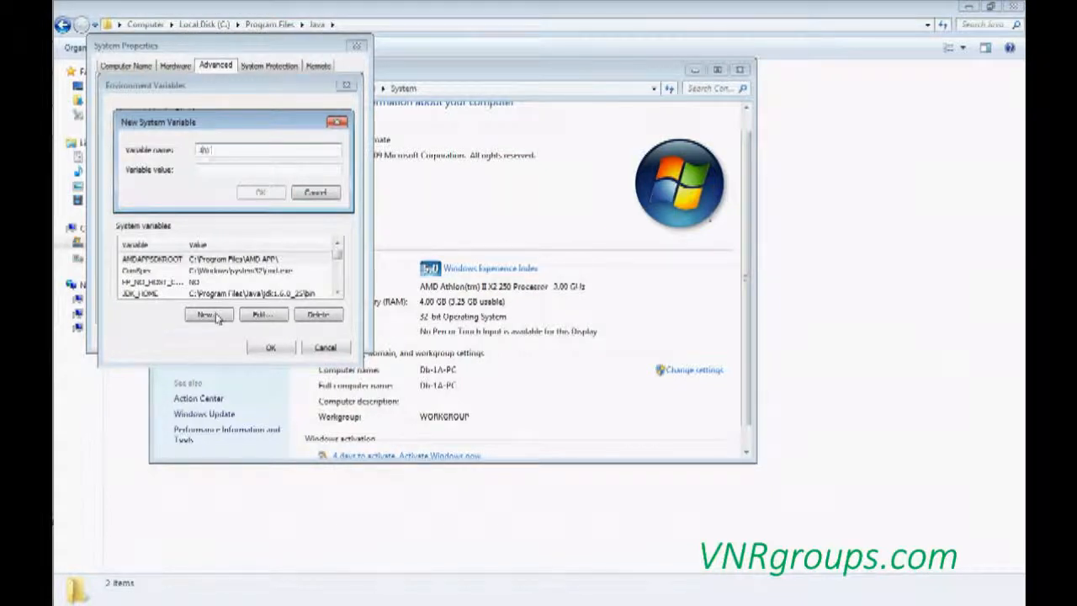
type("JAVA_HOME")
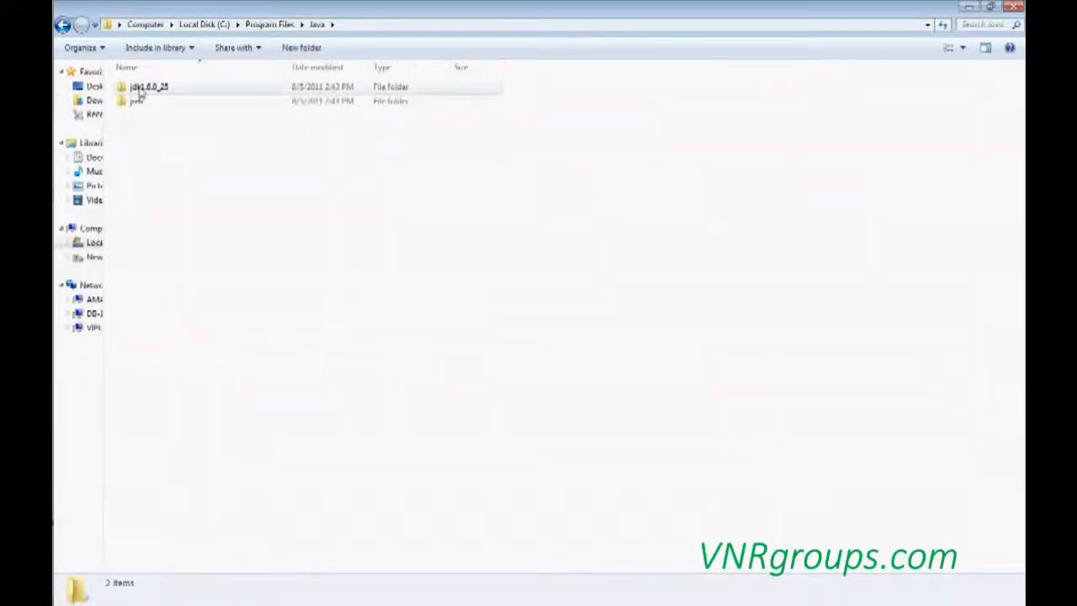
double_click(148, 86)
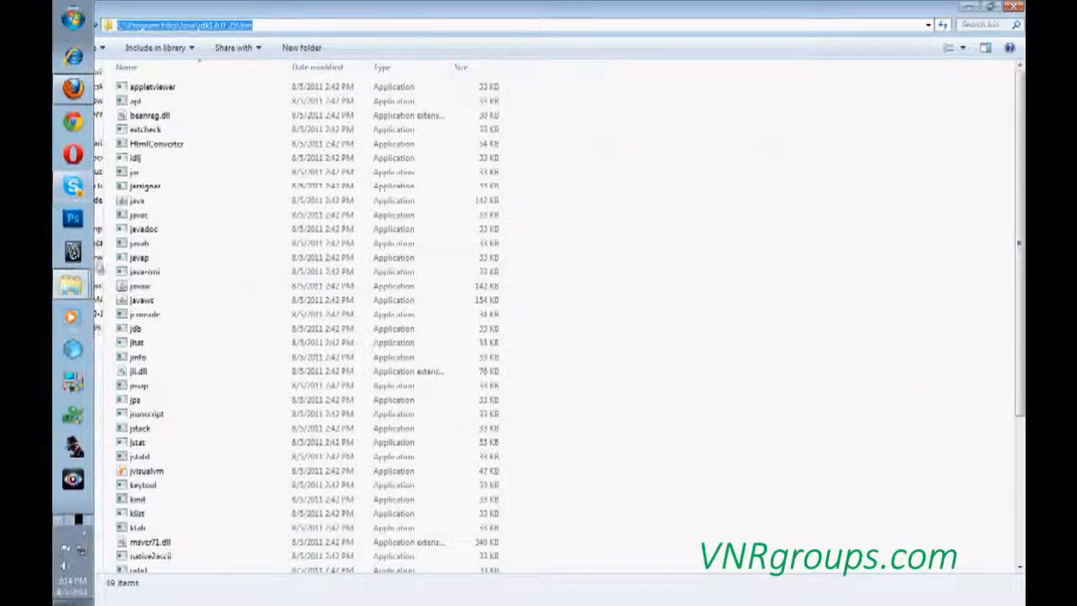
left_click(209, 314)
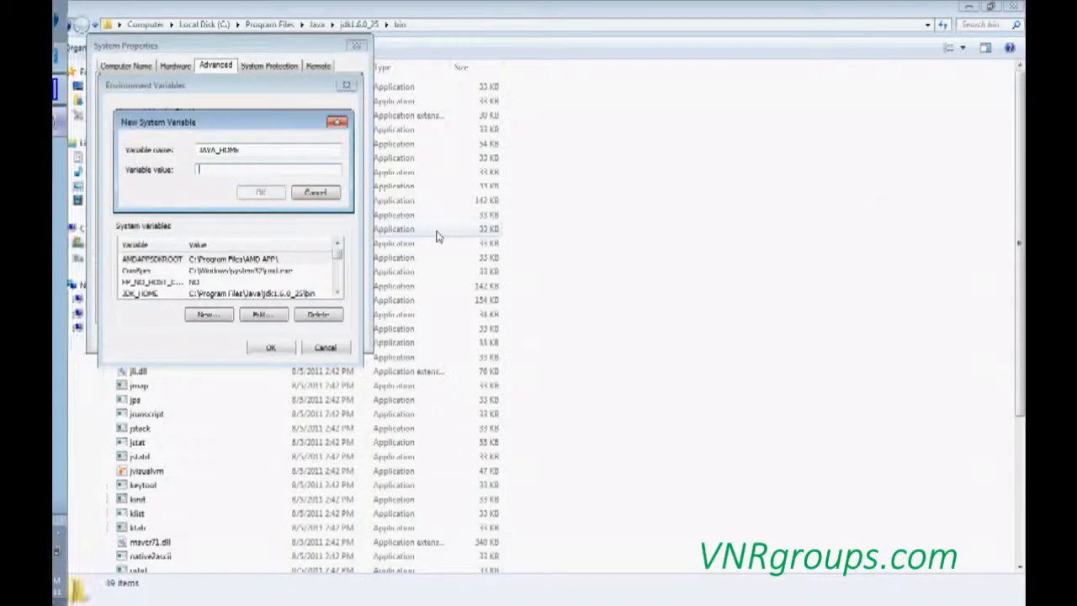
type("C:\\Program Files\\Java\\jdk1.6.0_25\\bin")
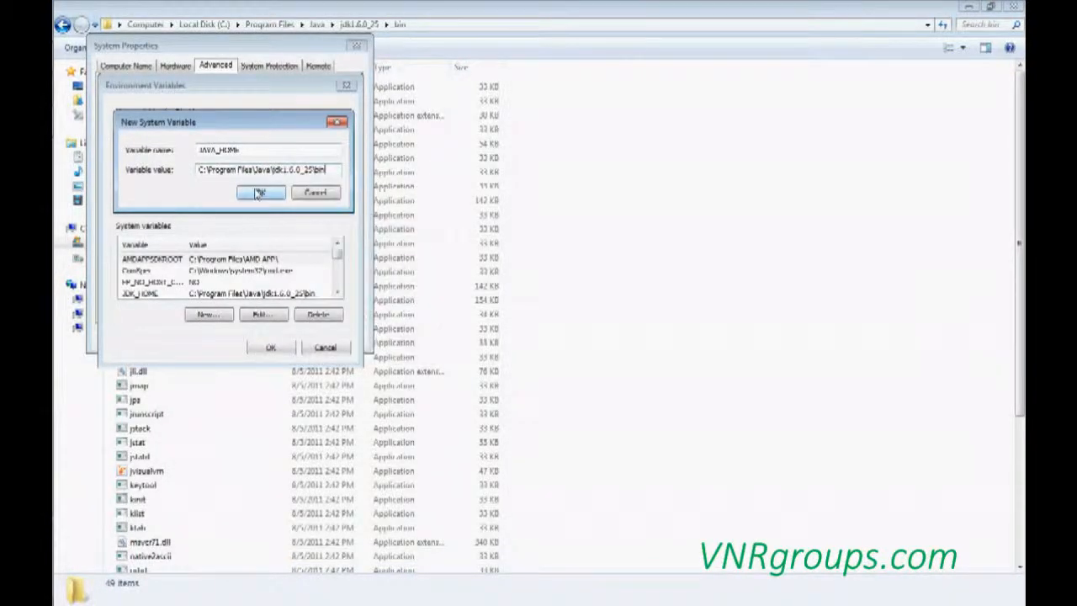
left_click(261, 192)
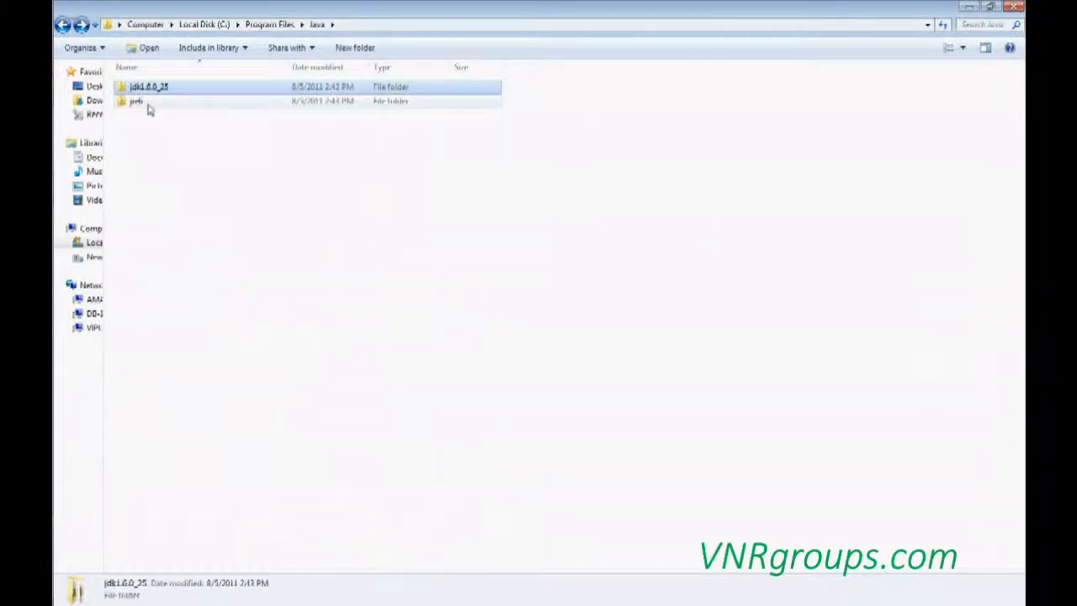
- Start a JRE_HOME system variable for the jre6 bin folder
double_click(148, 88)
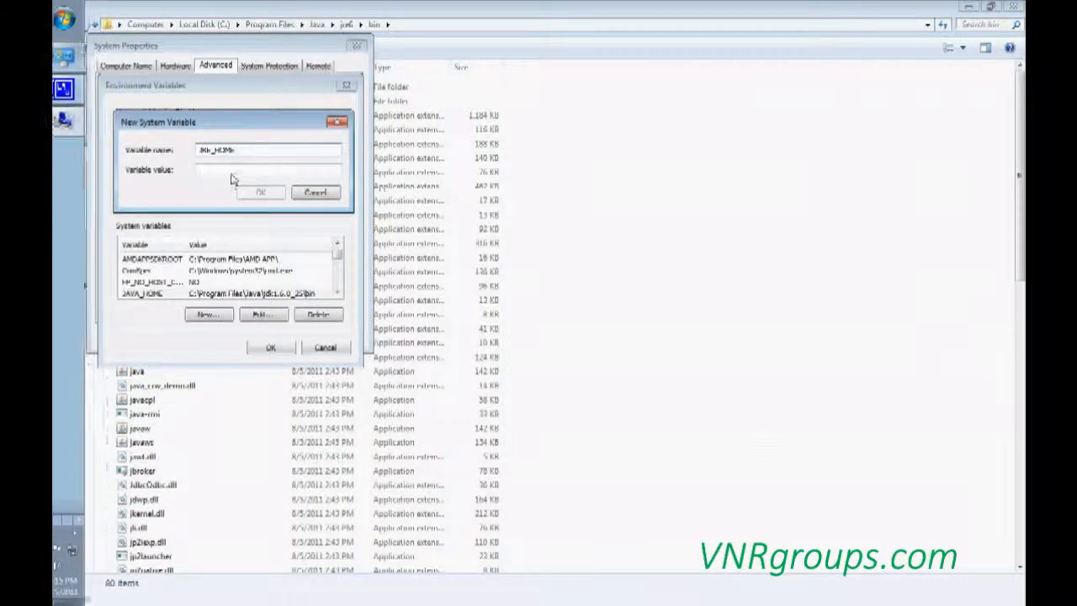
left_click(314, 192)
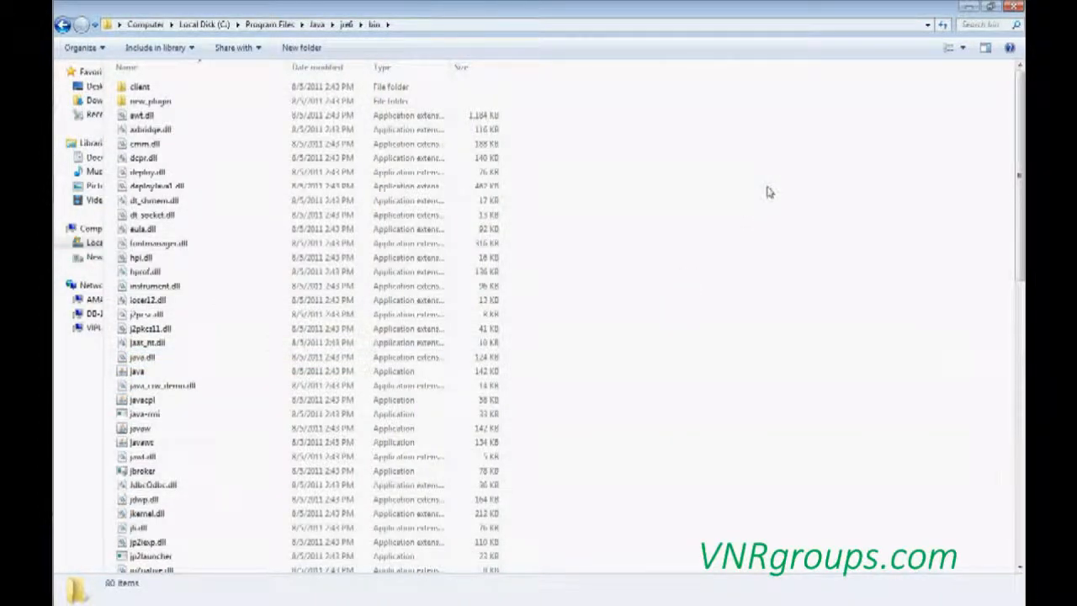
- Launch cmd from Start search and try the java command
left_click(76, 16)
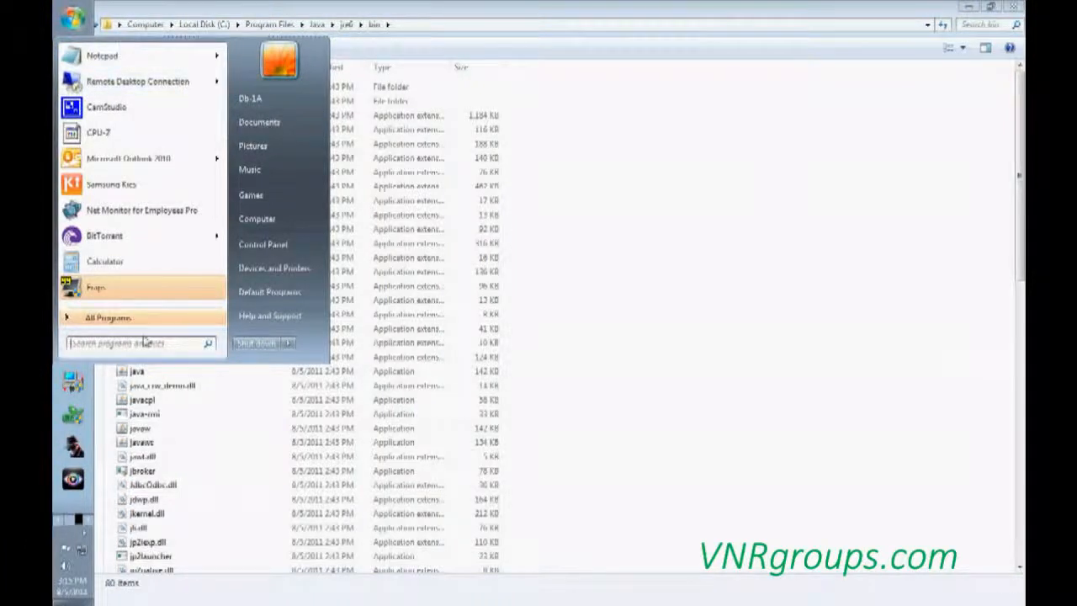
type("cmd")
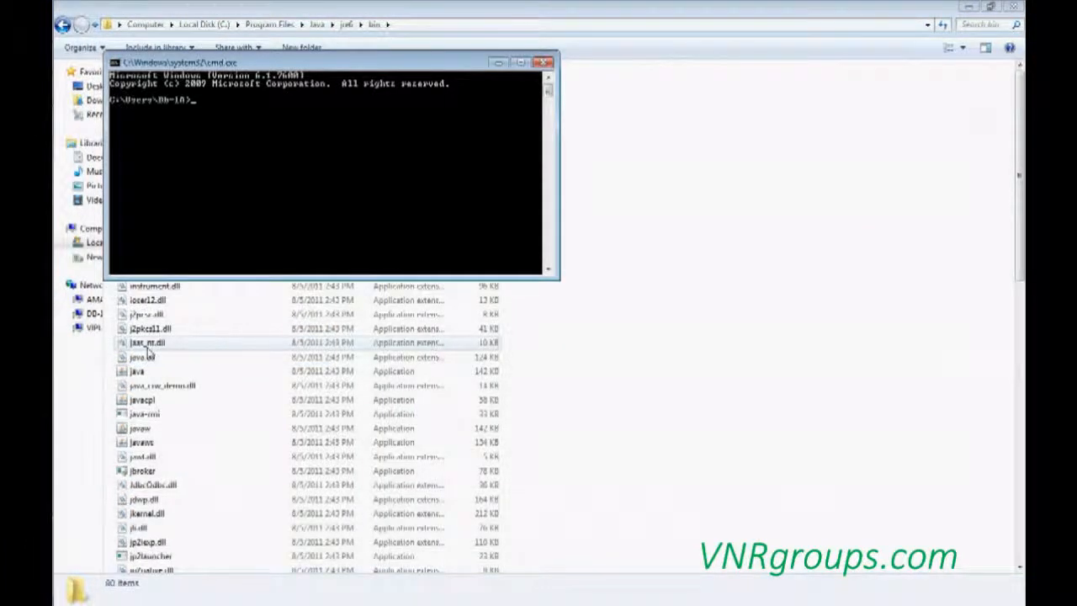
type("java")
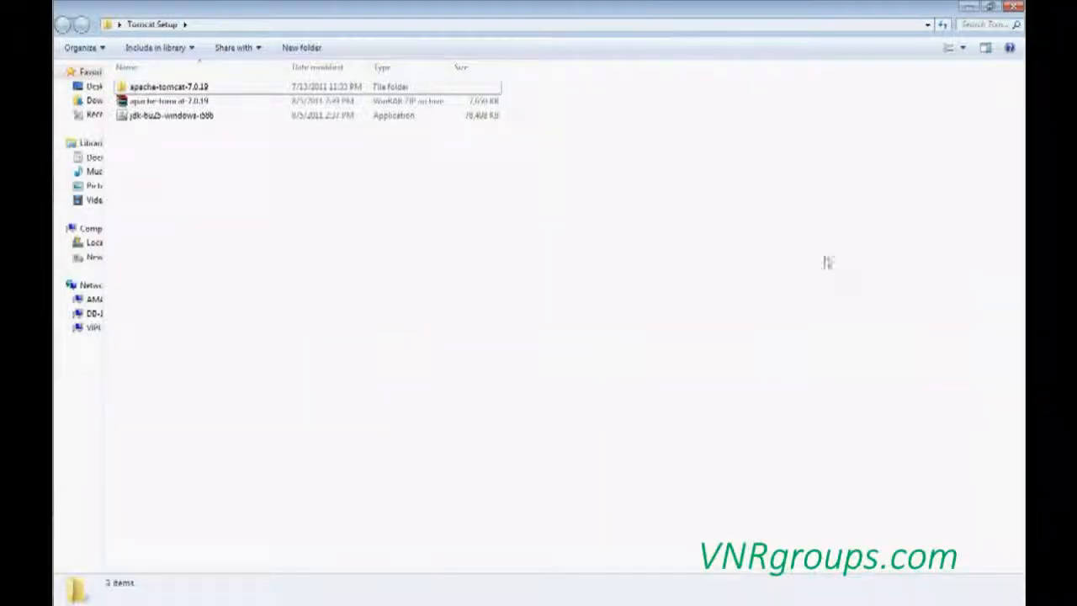
- Change into apache-tomcat-7.0.19\bin in Command Prompt and run startup.bat
double_click(168, 85)
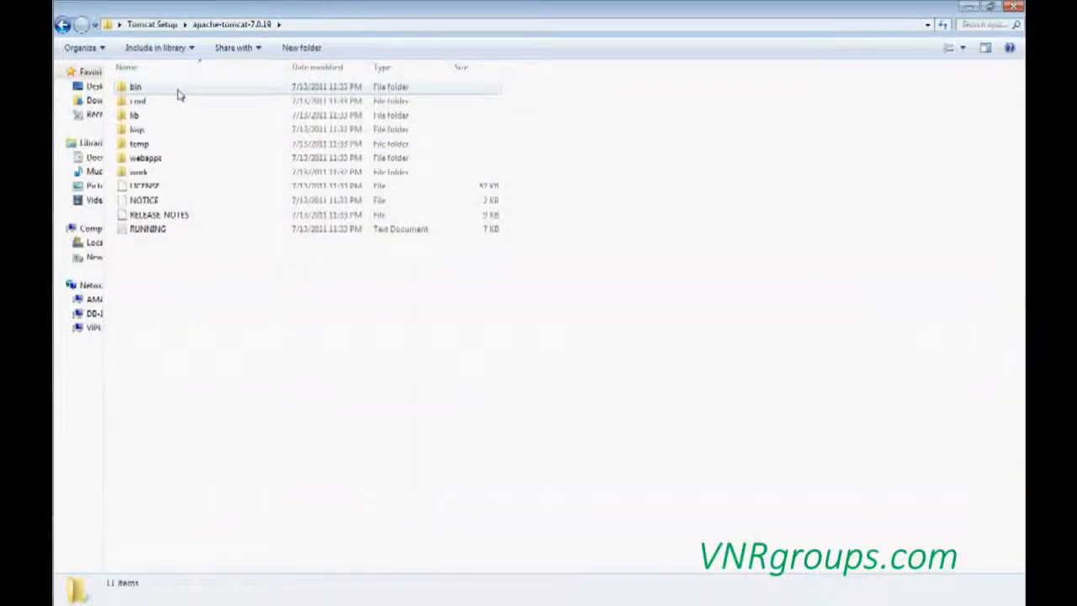
double_click(135, 88)
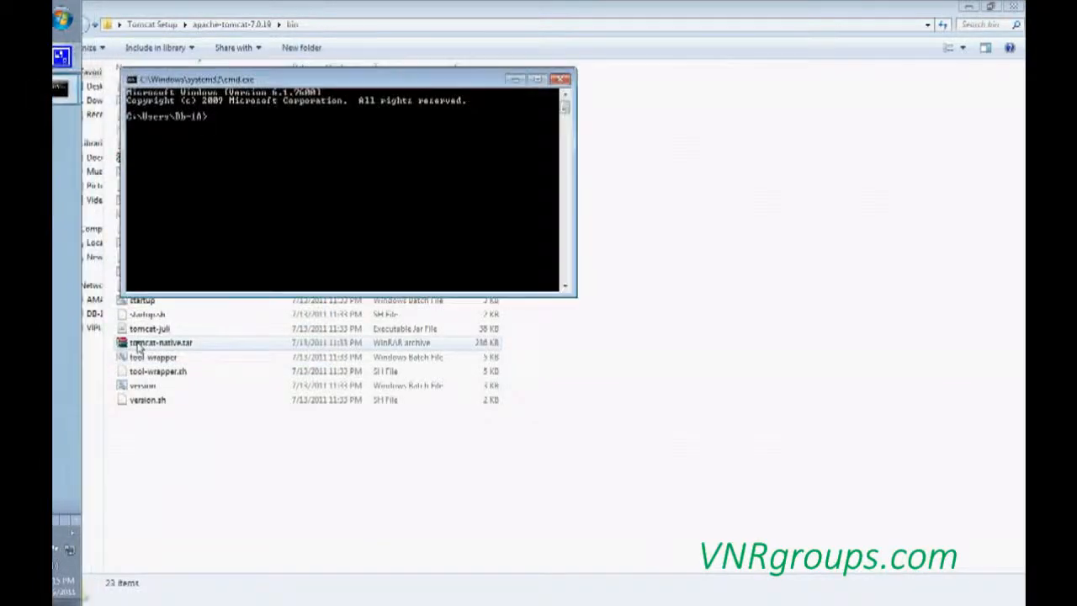
type("cd")
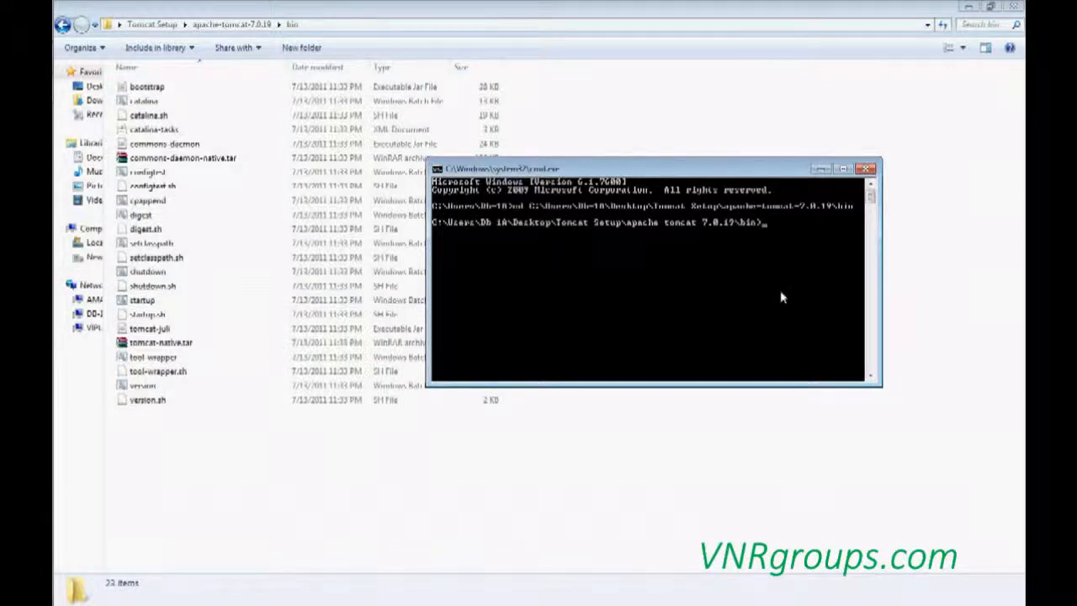
type("st")
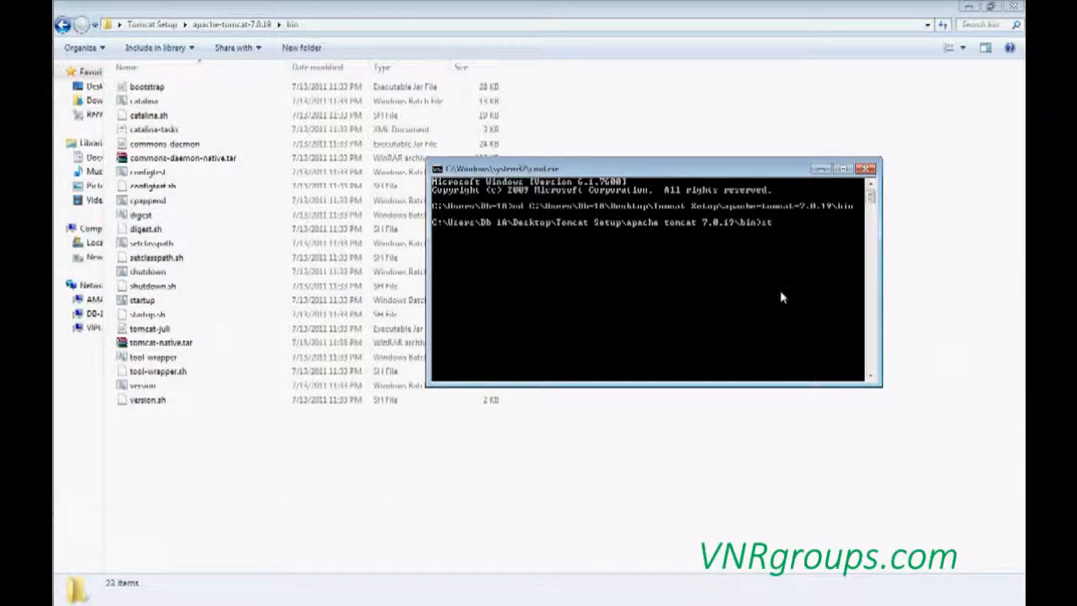
type("startup.bat")
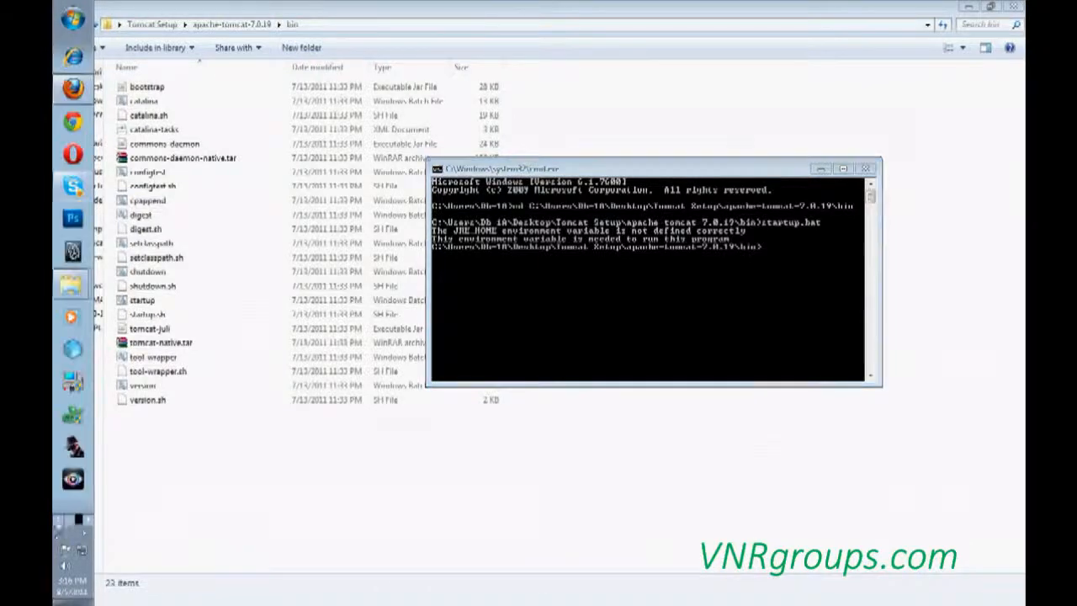
- Reopen Environment Variables and edit JRE_HOME to point to the jre6 folder
left_click(72, 17)
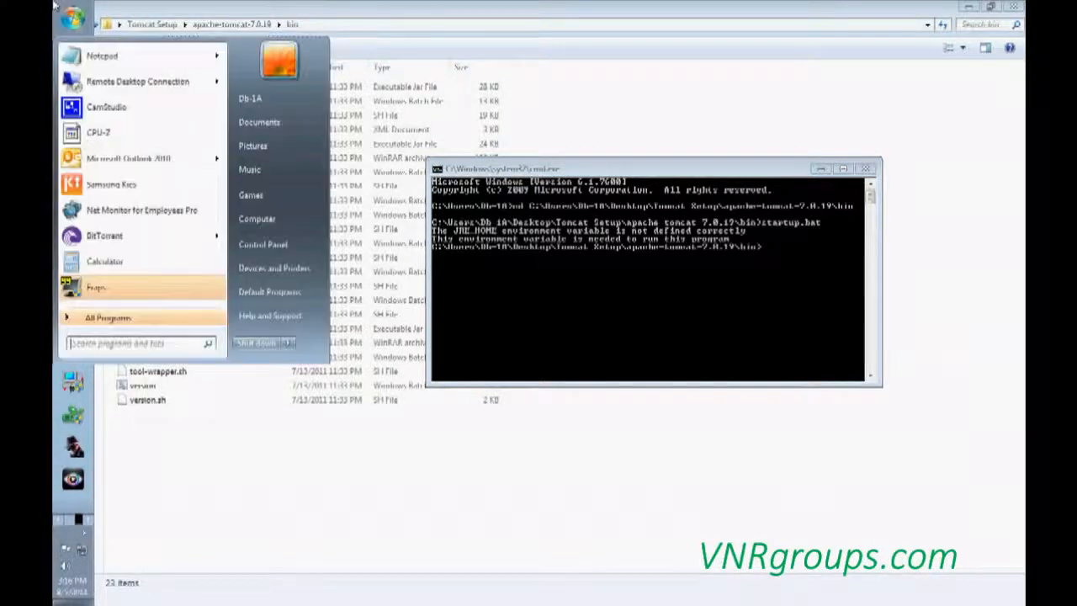
right_click(255, 219)
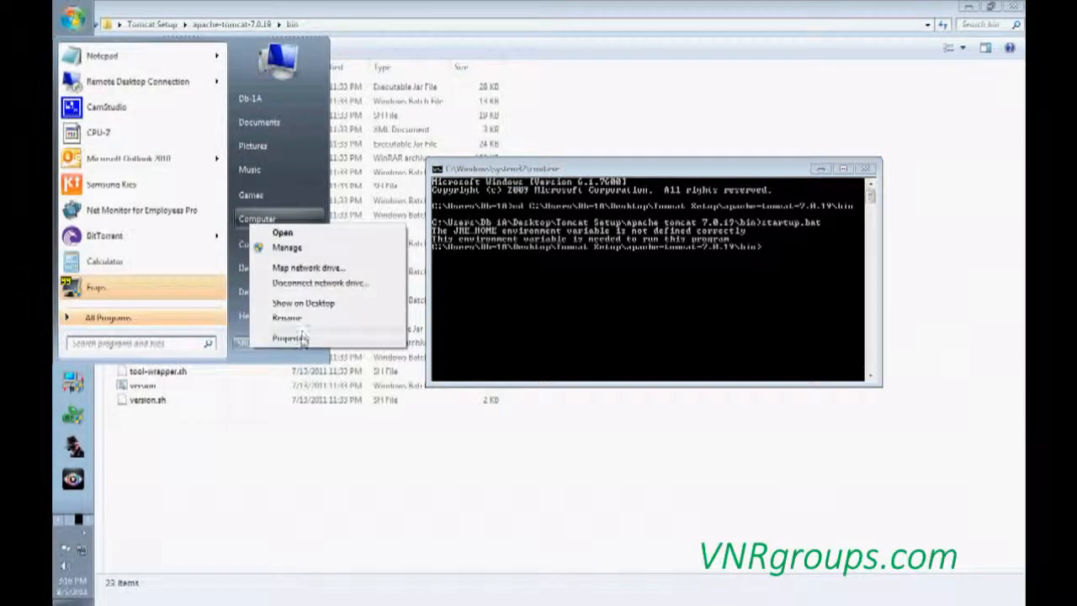
left_click(291, 337)
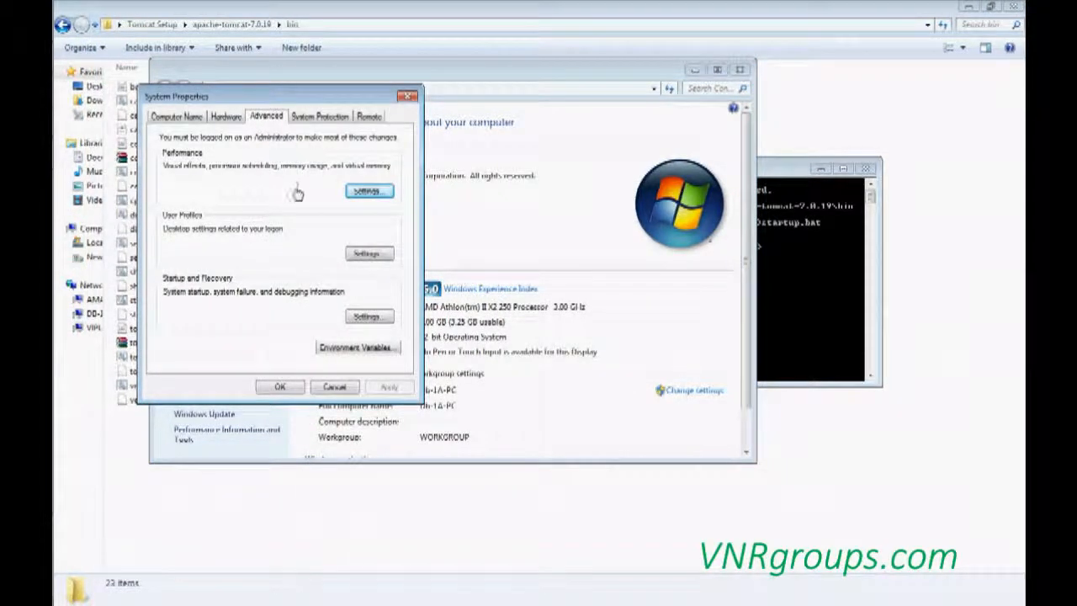
left_click(357, 347)
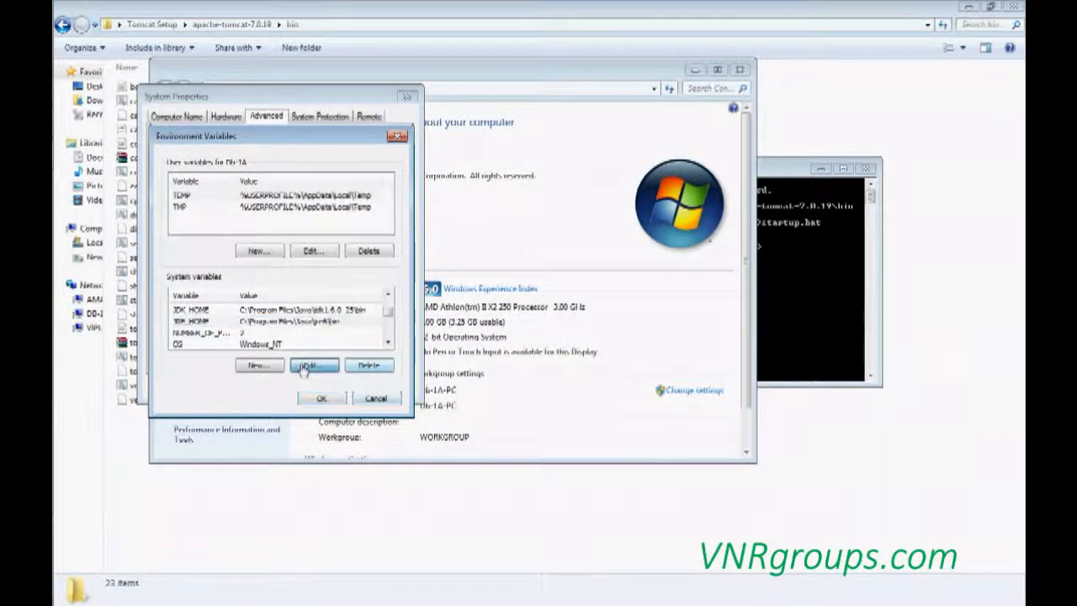
left_click(313, 364)
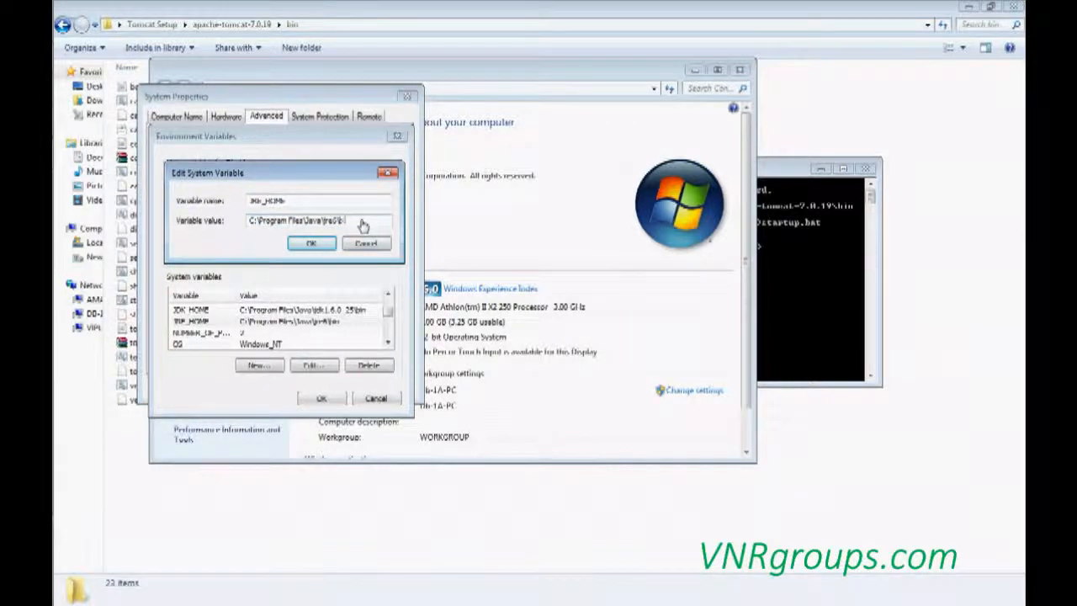
left_click(309, 243)
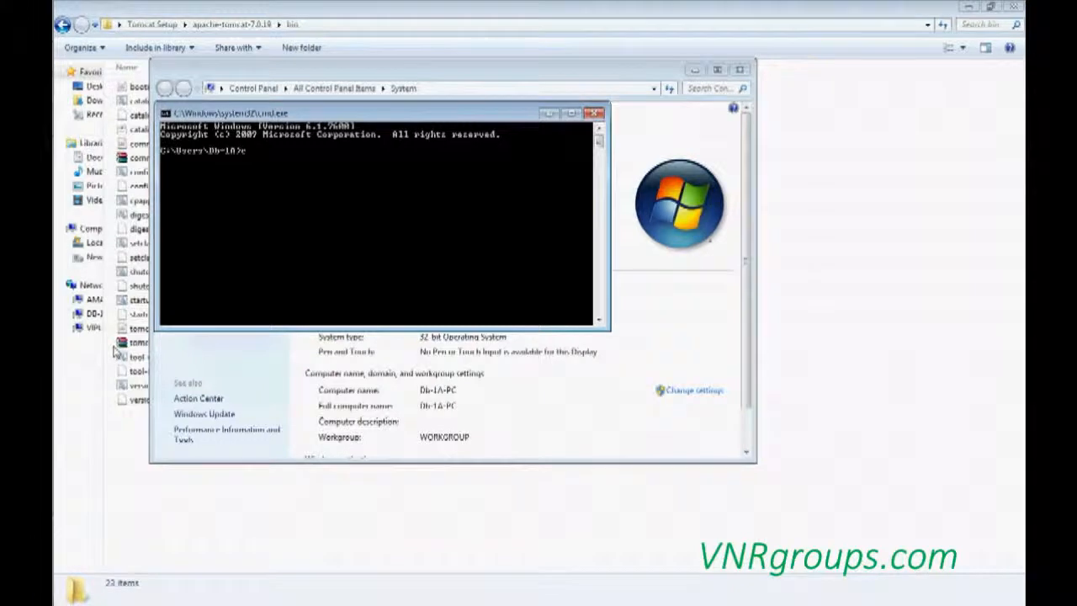
- Run startup.bat from the Tomcat bin folder and allow Java through the firewall
type("ed")
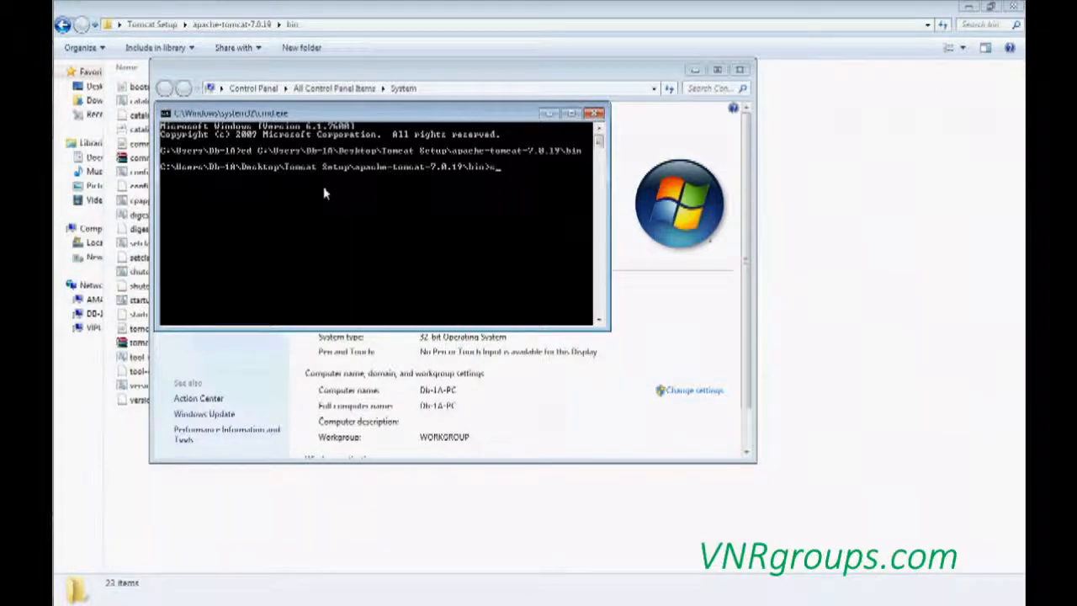
type("startup.bat")
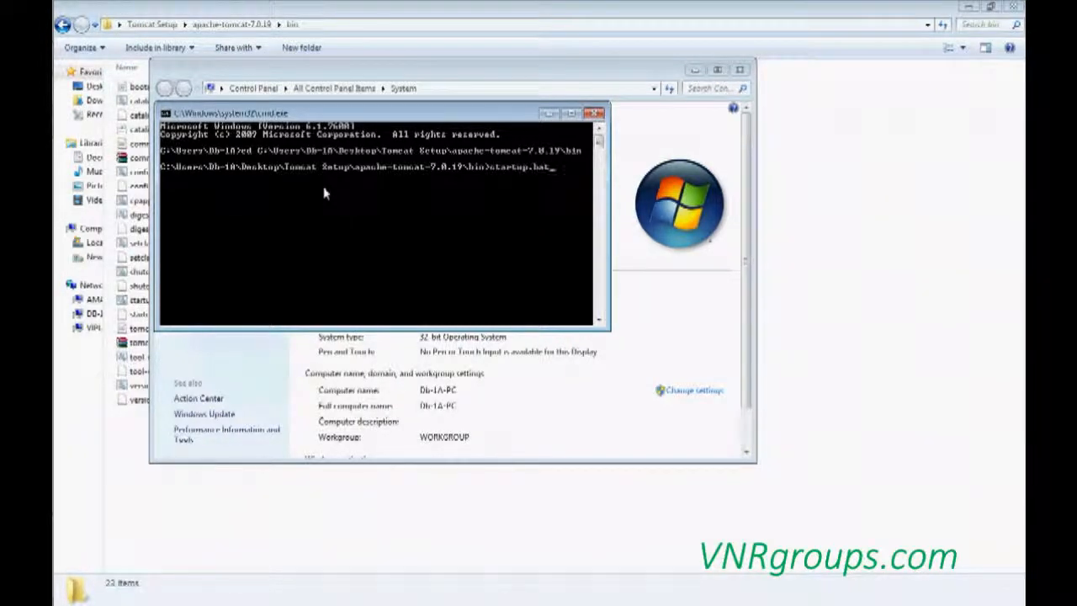
key("enter")
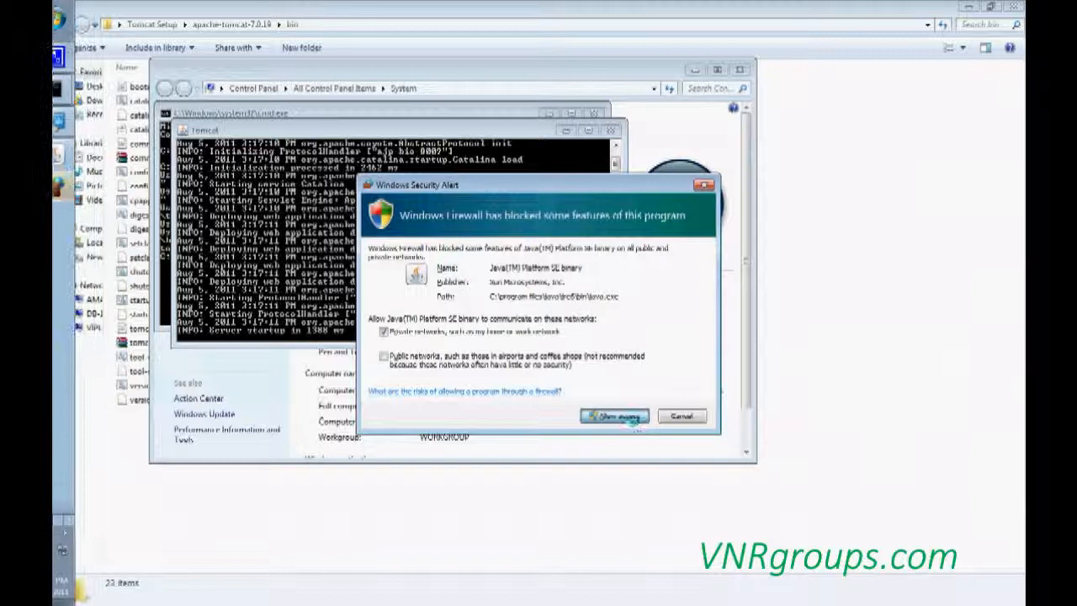
left_click(613, 415)
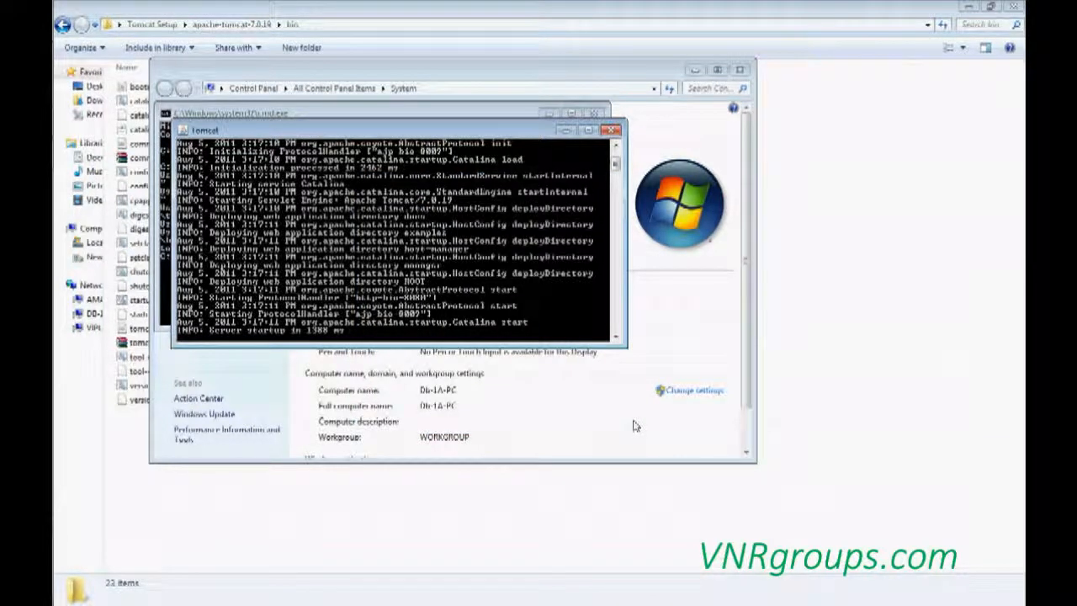